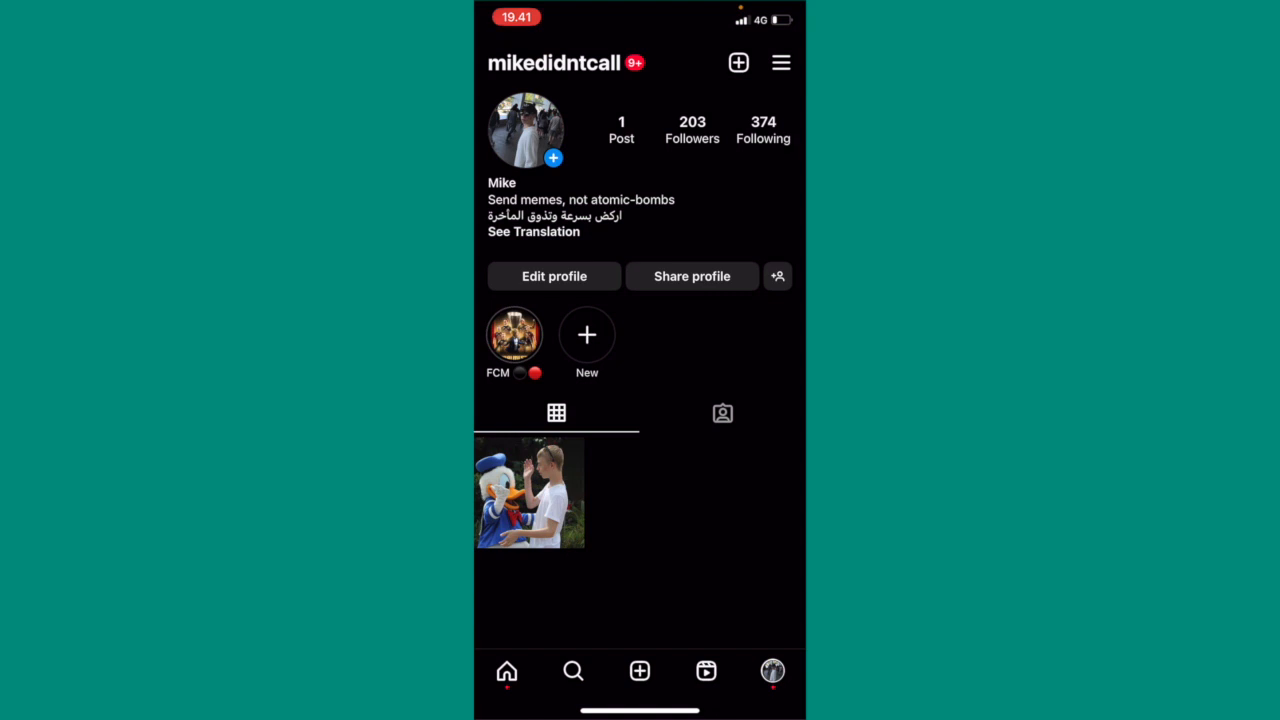
# Step: Begin editing the profile from Mike's Instagram profile page
pyautogui.click(554, 276)
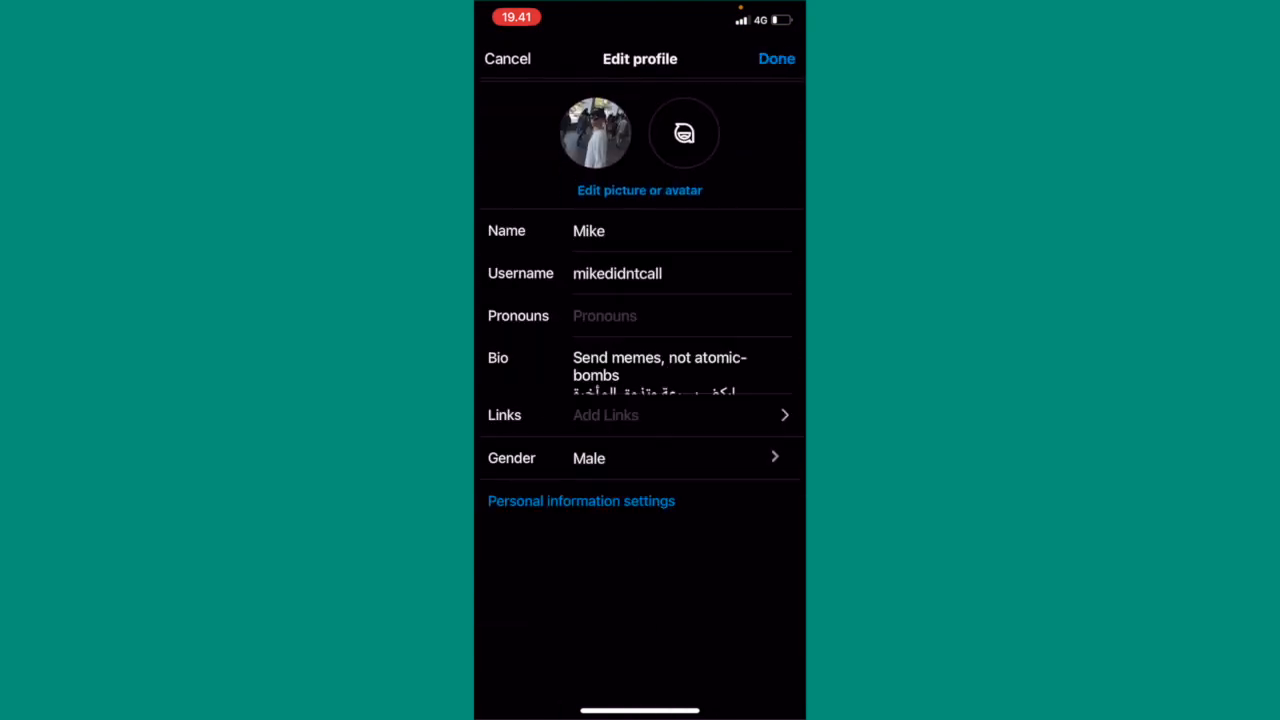
# Step: Add the pronoun 'he' from the suggestions and save the profile so it shows beside Mike
pyautogui.click(604, 316)
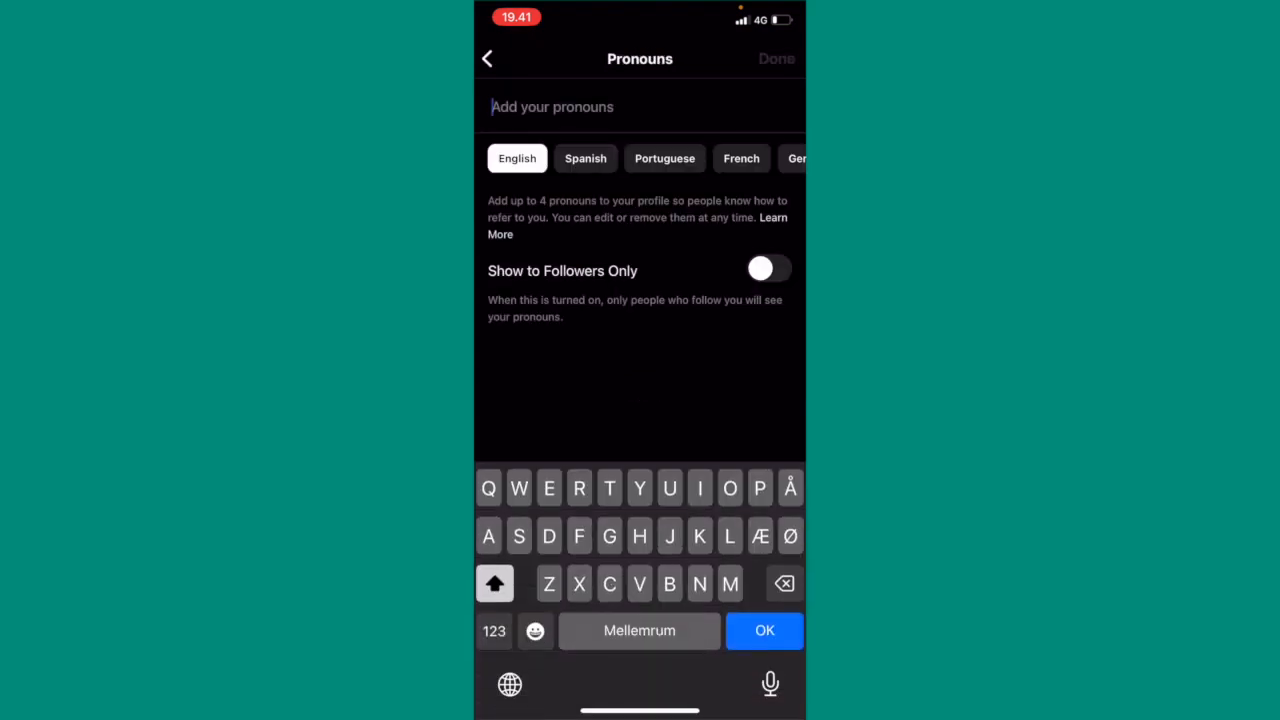
pyautogui.hscroll(-3)
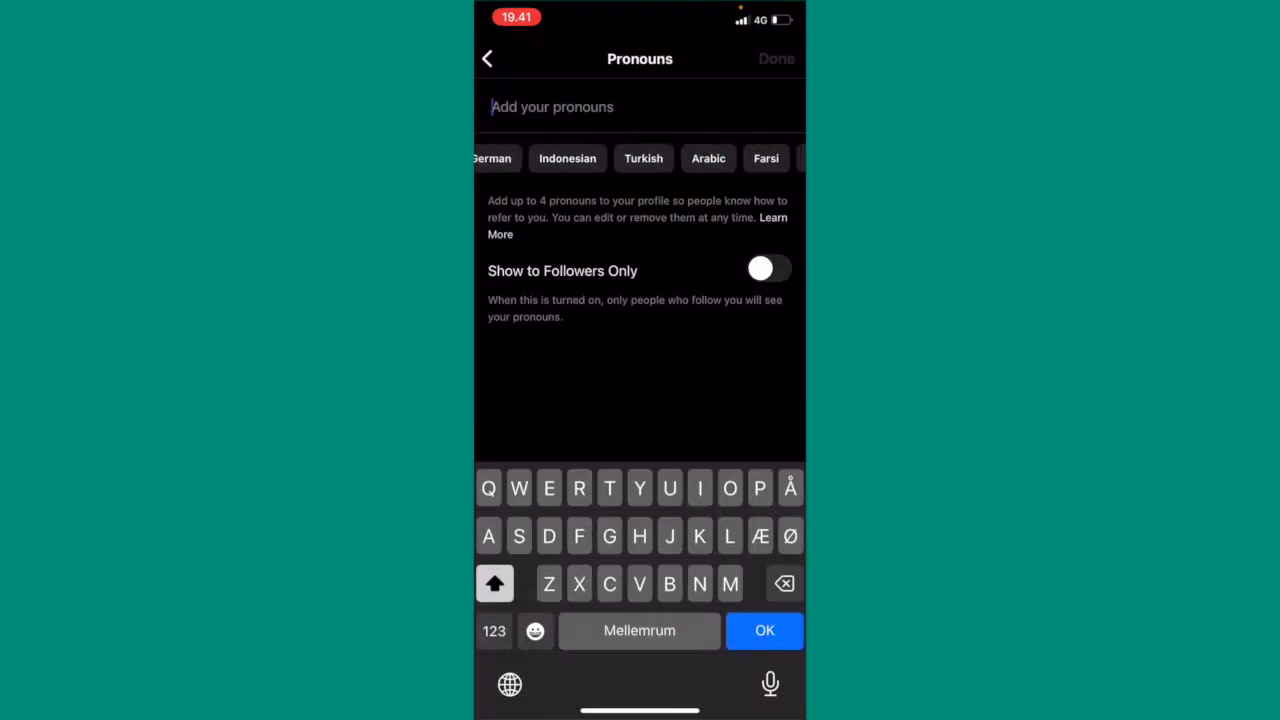
pyautogui.hscroll(3)
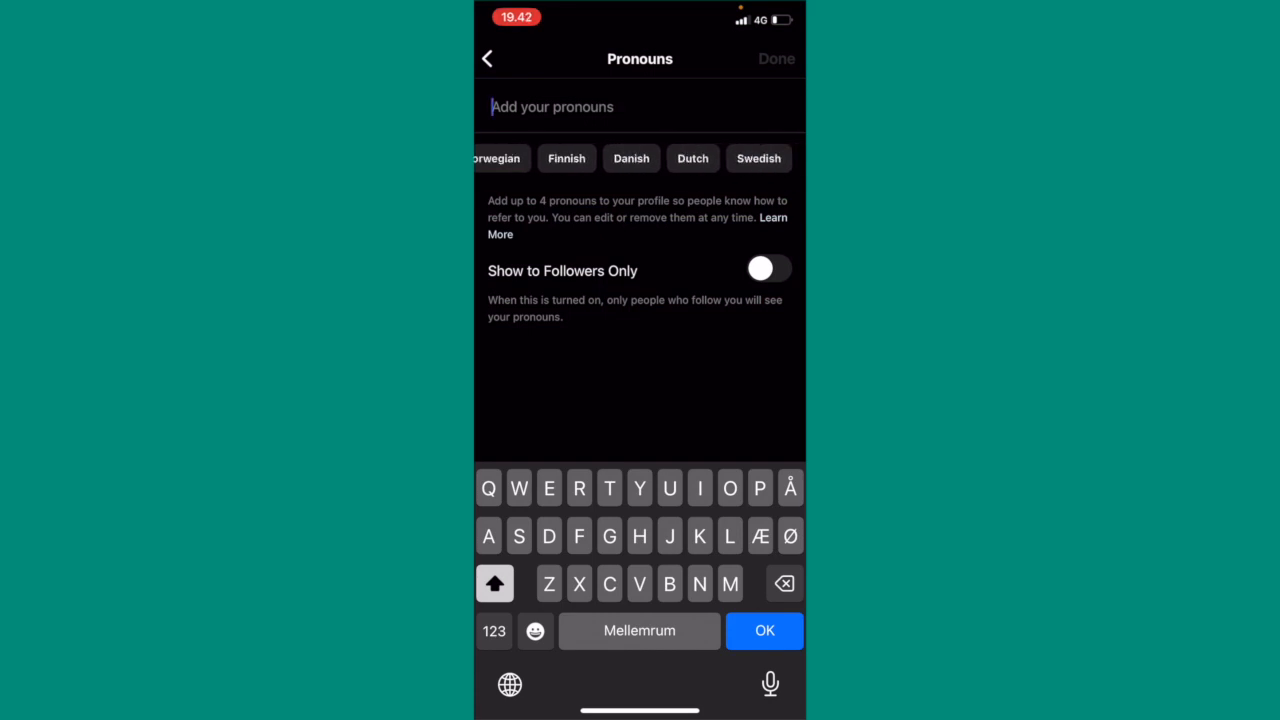
pyautogui.write('H')
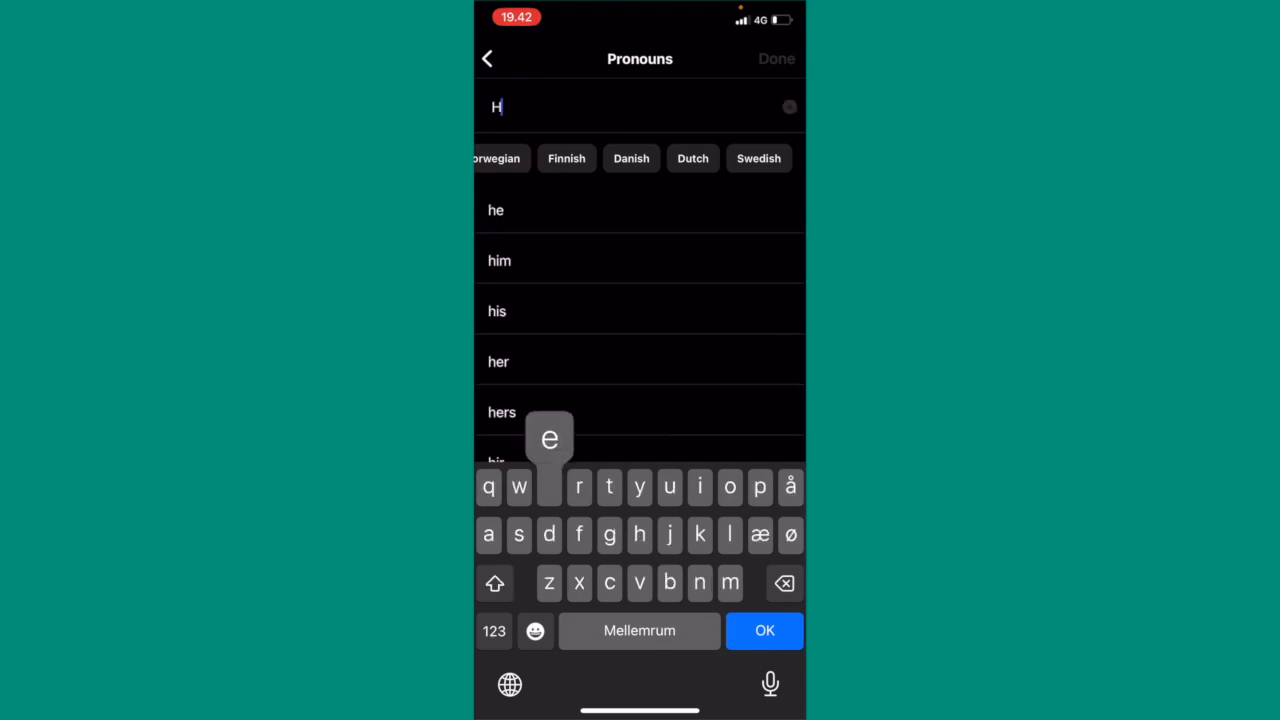
pyautogui.click(496, 210)
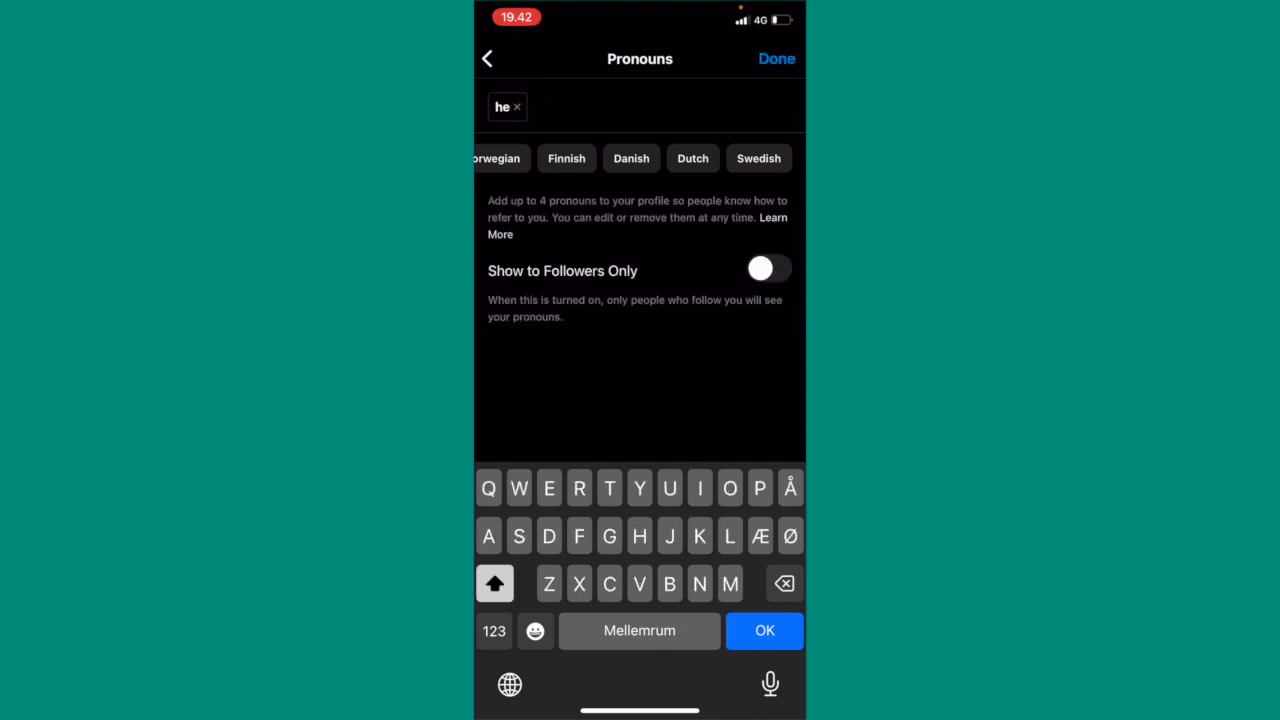
pyautogui.click(776, 58)
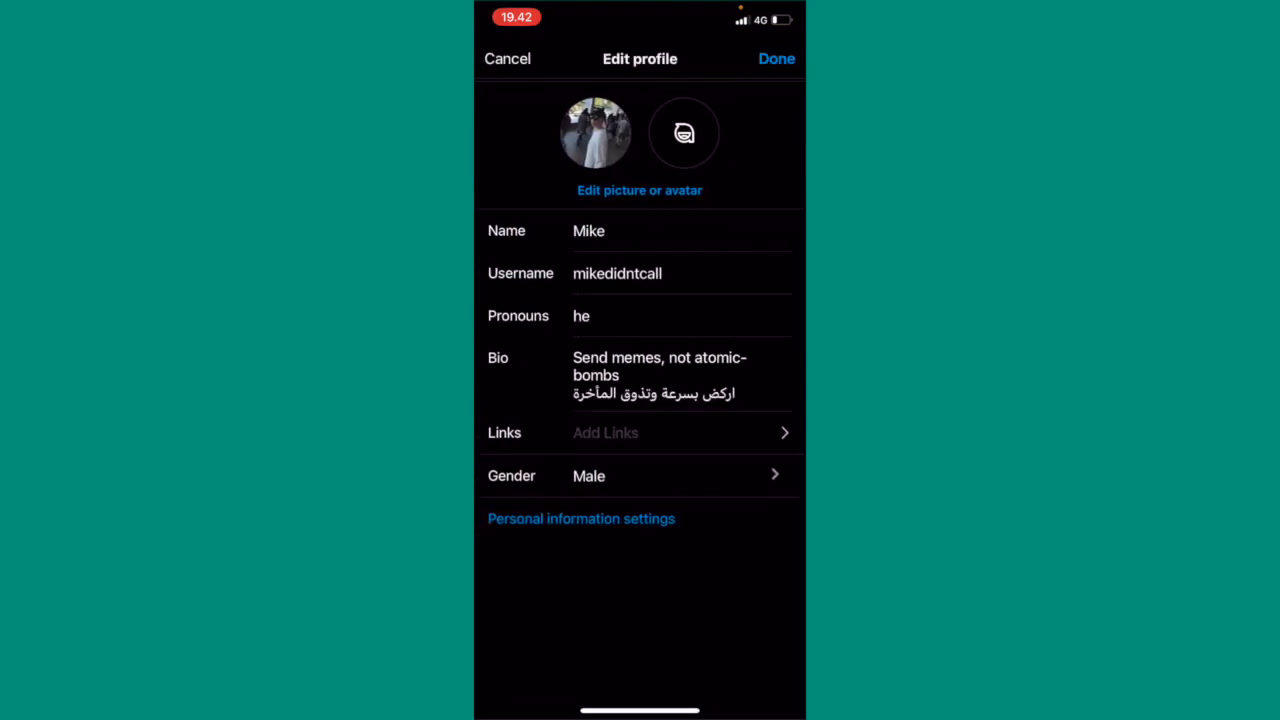
pyautogui.click(776, 58)
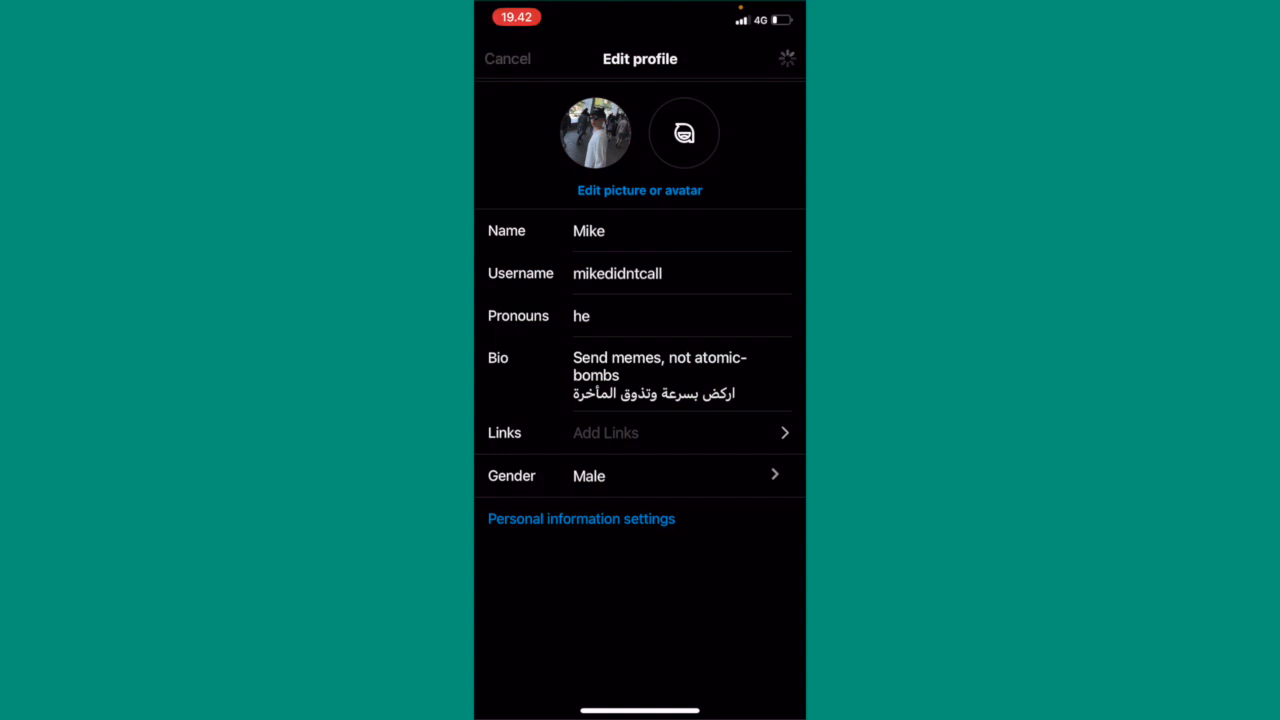
pyautogui.click(508, 58)
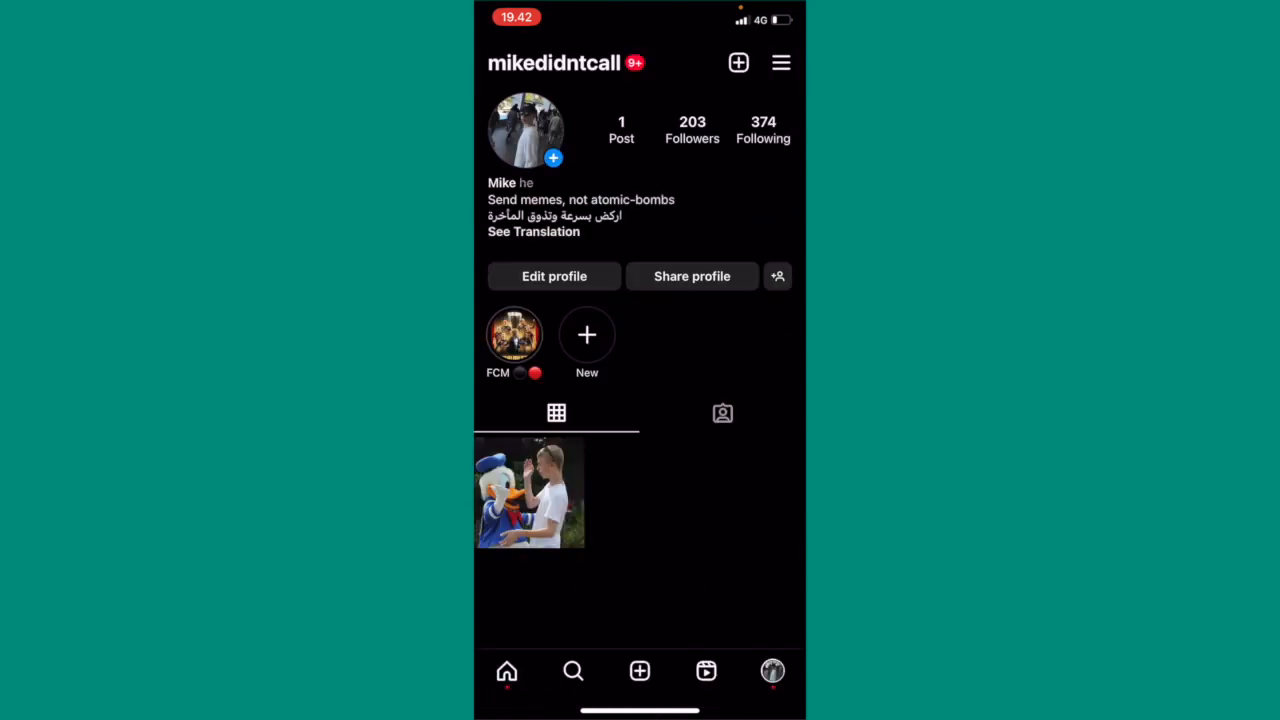